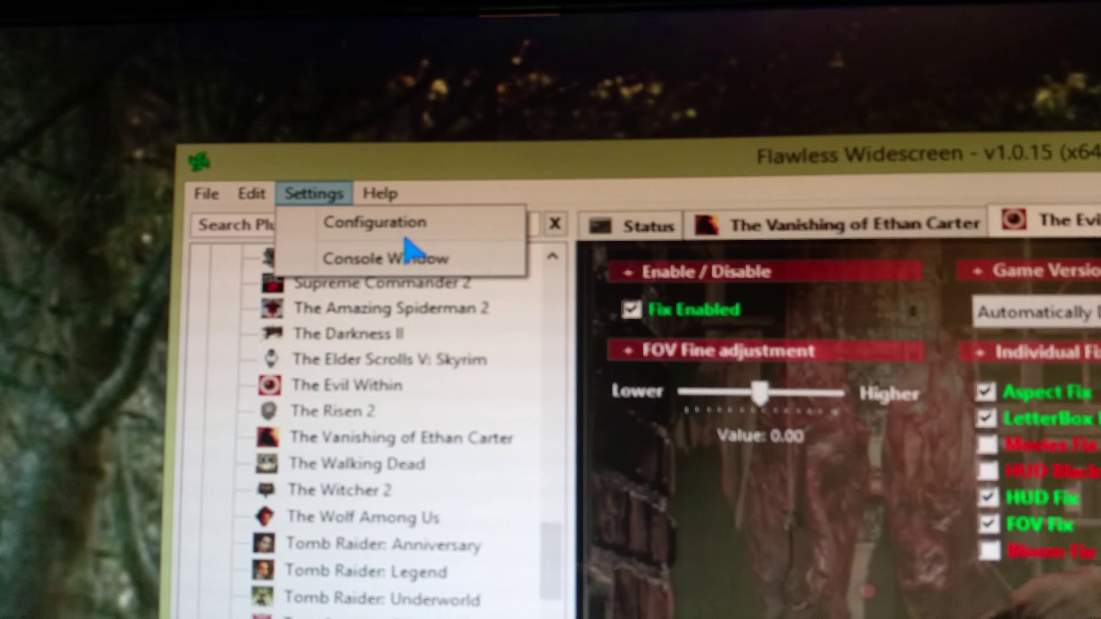
Enable the manual display detection override in Configuration and save the changes.
click(375, 222)
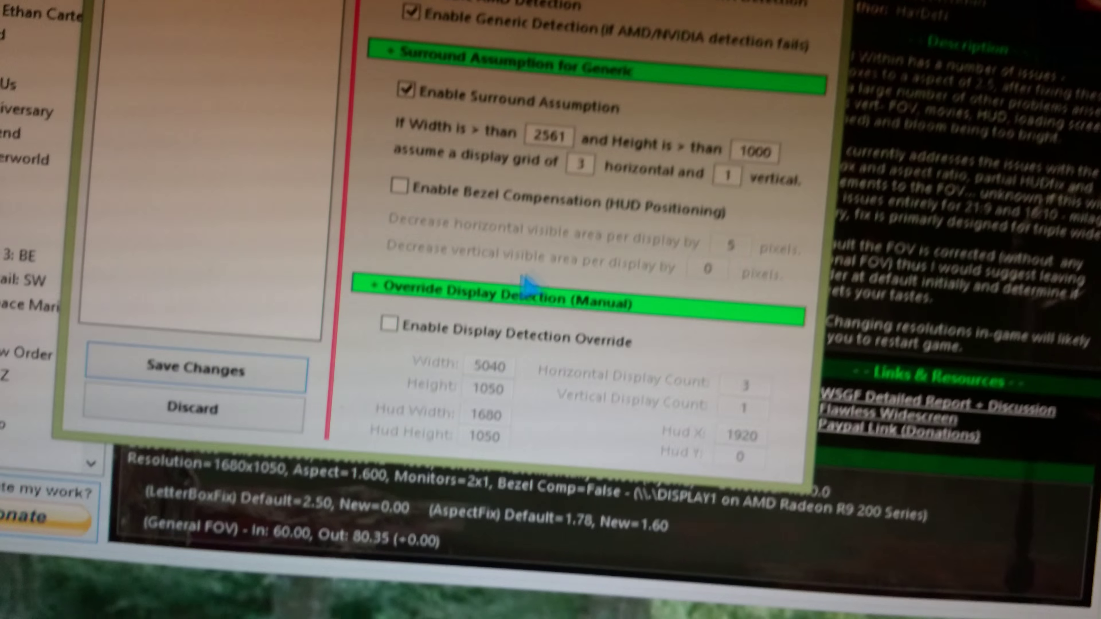
click(388, 324)
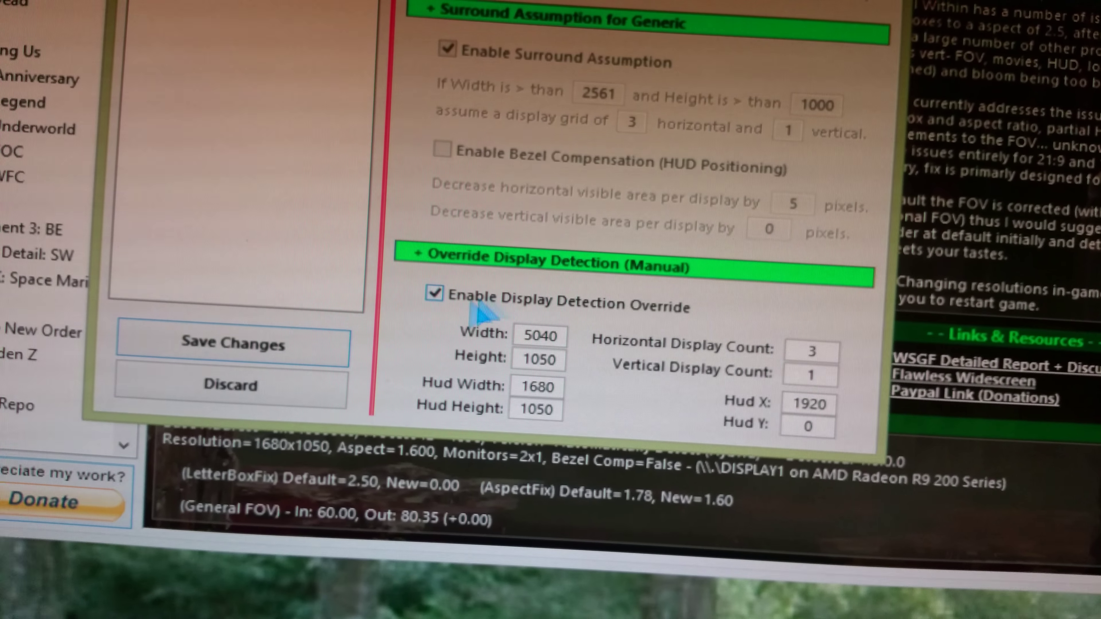
scroll(down, 3)
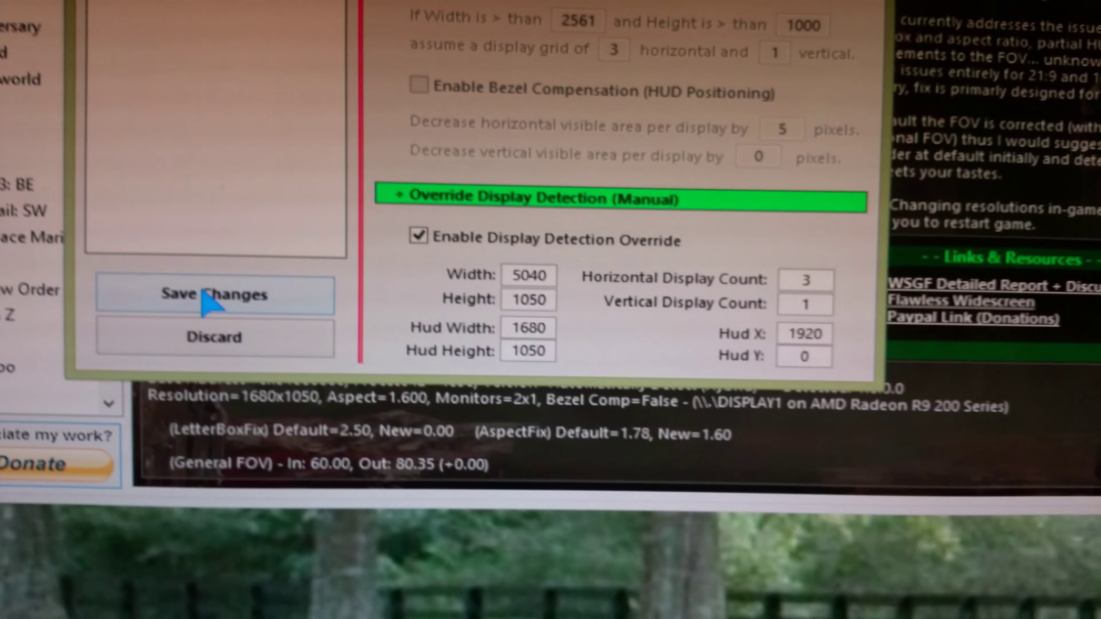
click(214, 294)
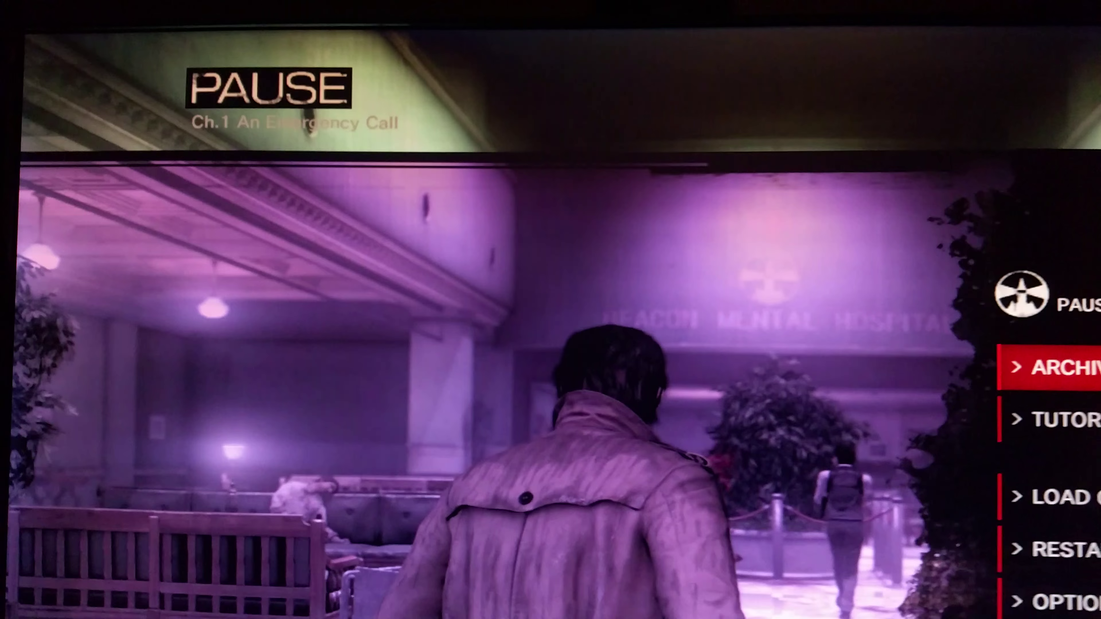